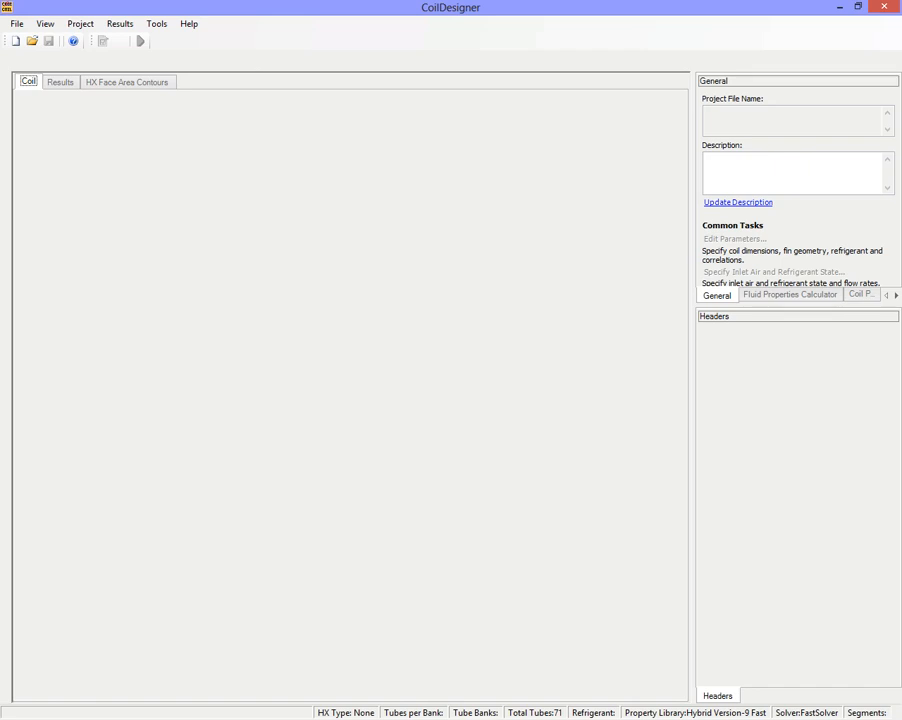
{"action": "mouse_move", "coordinate": [344, 206]}
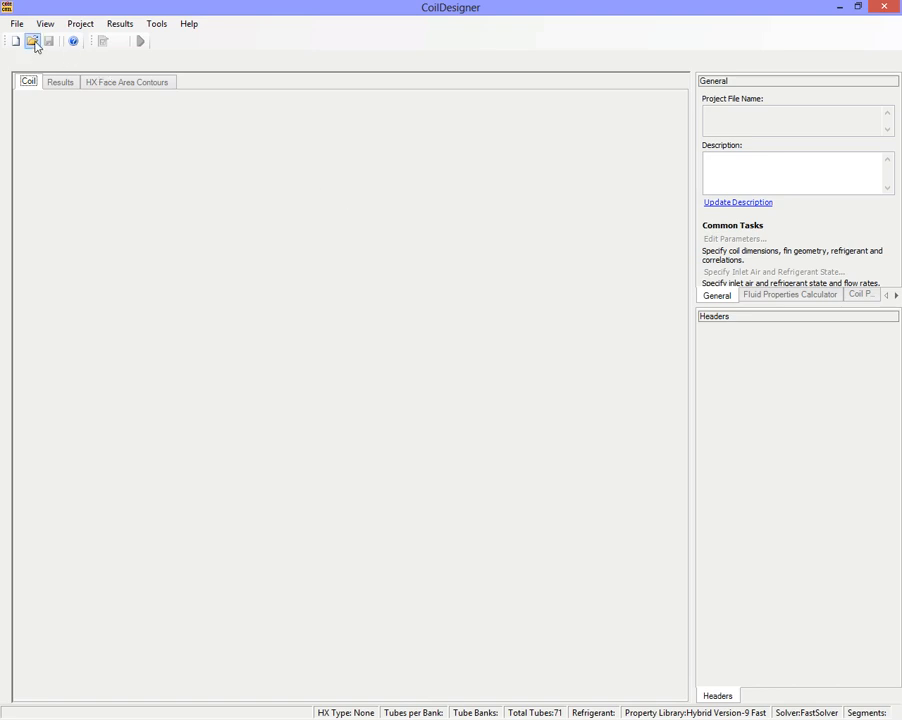
Open the sample project hxmc_R134a_71by1_Cond.chx from samples\MicroChannel.
{"action": "left_click", "coordinate": [36, 42]}
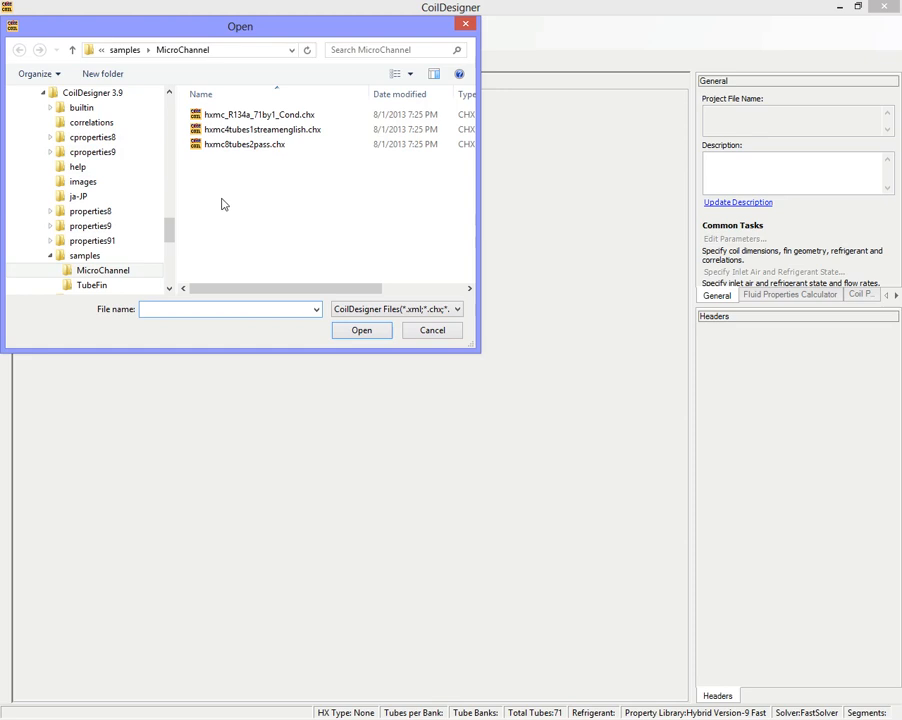
{"action": "left_click", "coordinate": [255, 114]}
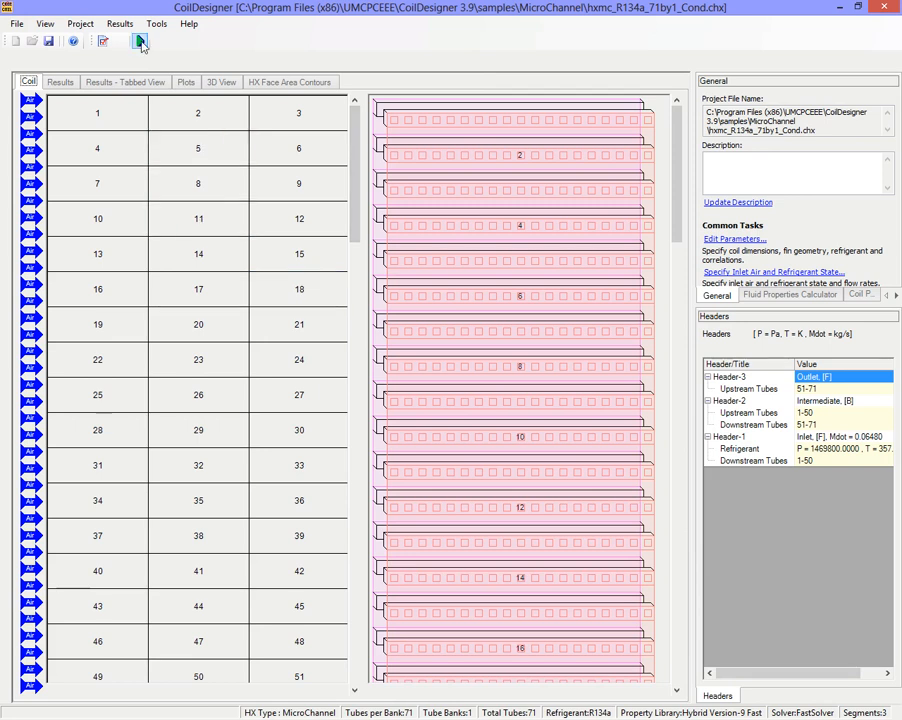
Simulate the condenser, review the ~13,092 W heat load results, then return to Coil view.
{"action": "left_click", "coordinate": [131, 42]}
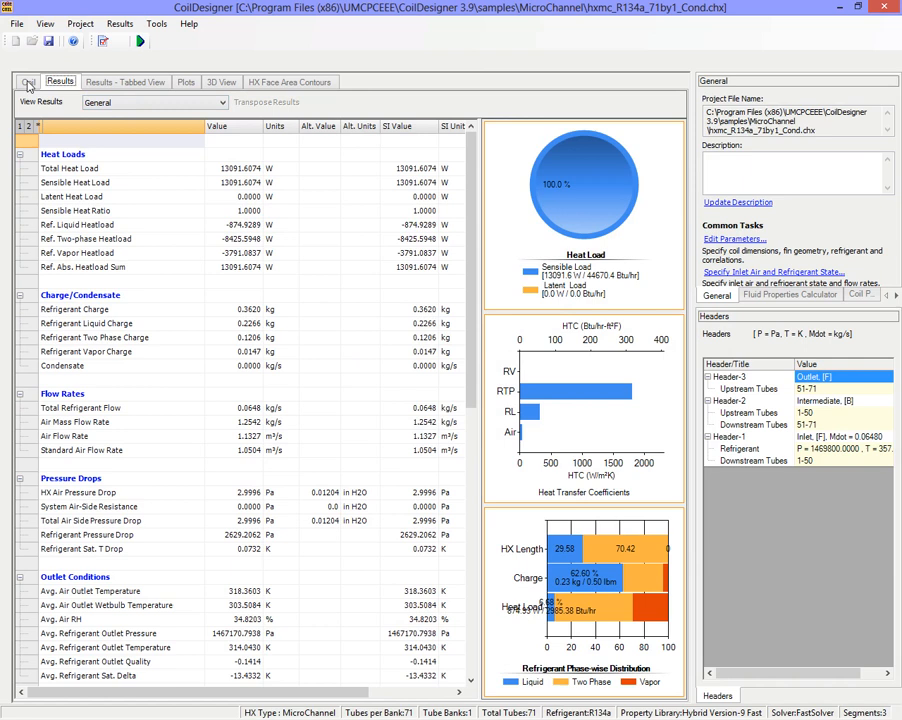
{"action": "left_click", "coordinate": [32, 86]}
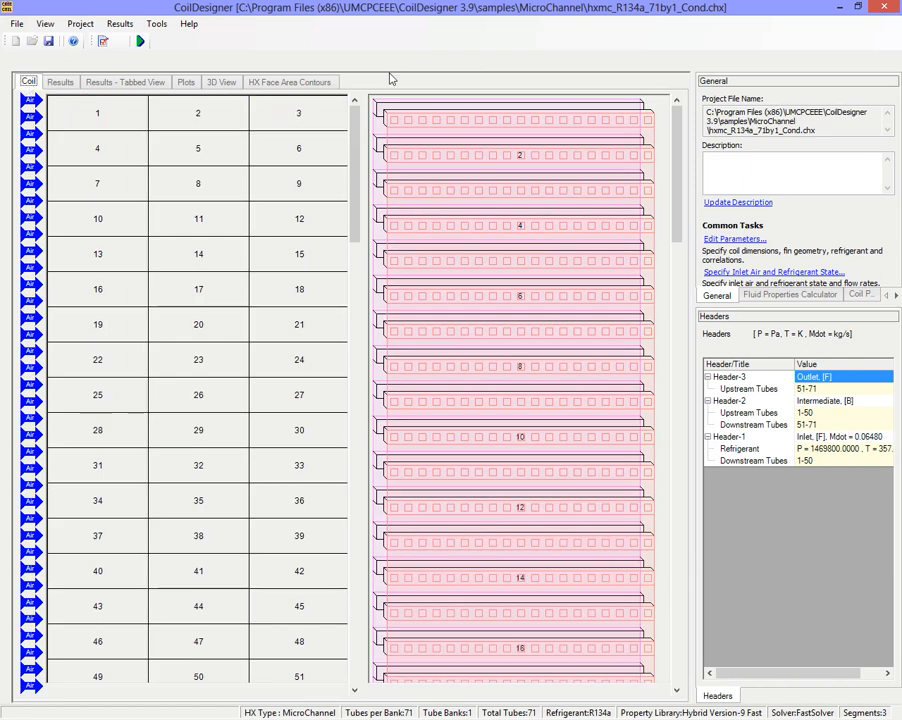
{"action": "mouse_move", "coordinate": [384, 64]}
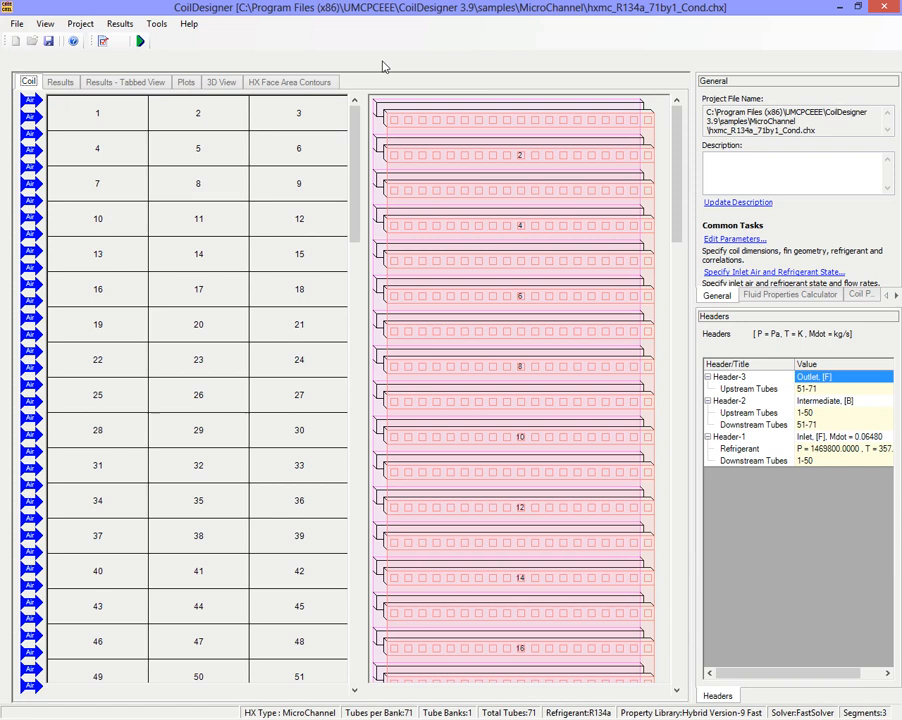
{"action": "mouse_move", "coordinate": [268, 42]}
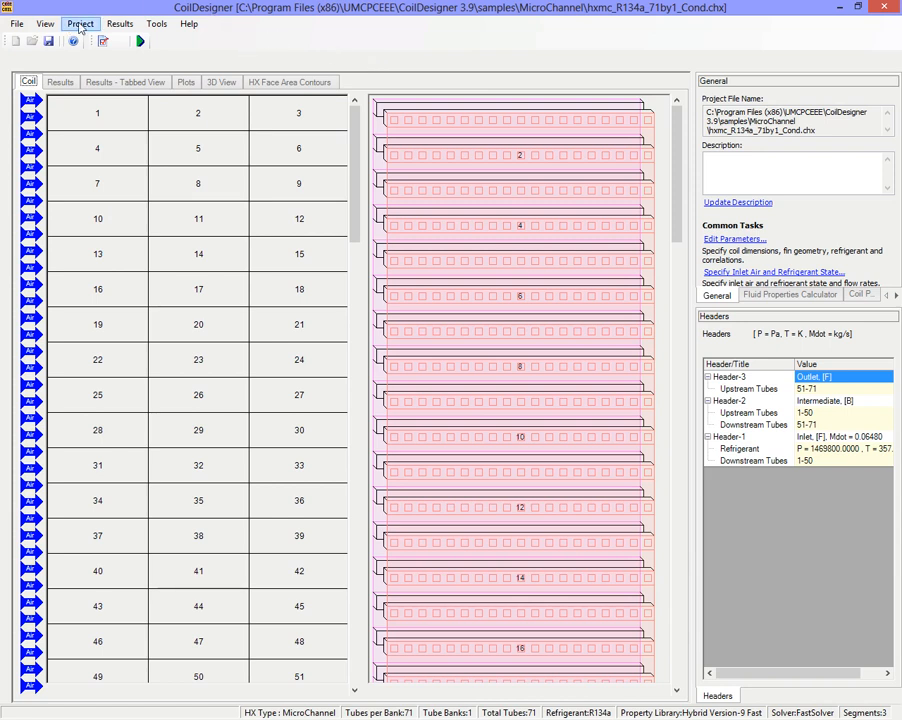
Launch Optimize Heat Exchanger from the Project menu, confirming parallel properties re-initialization.
{"action": "left_click", "coordinate": [80, 22]}
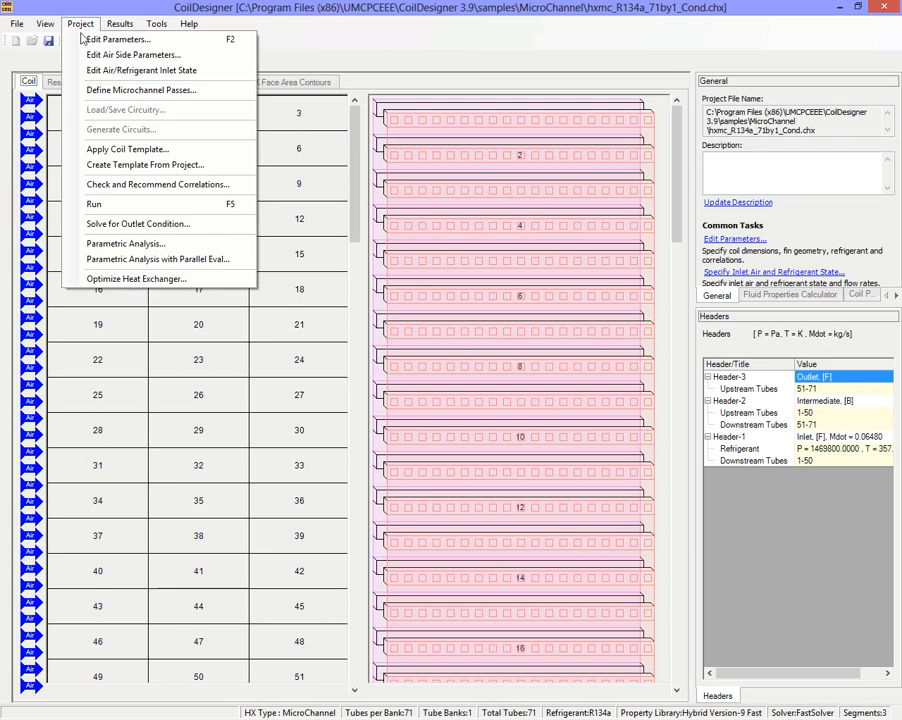
{"action": "mouse_move", "coordinate": [135, 278]}
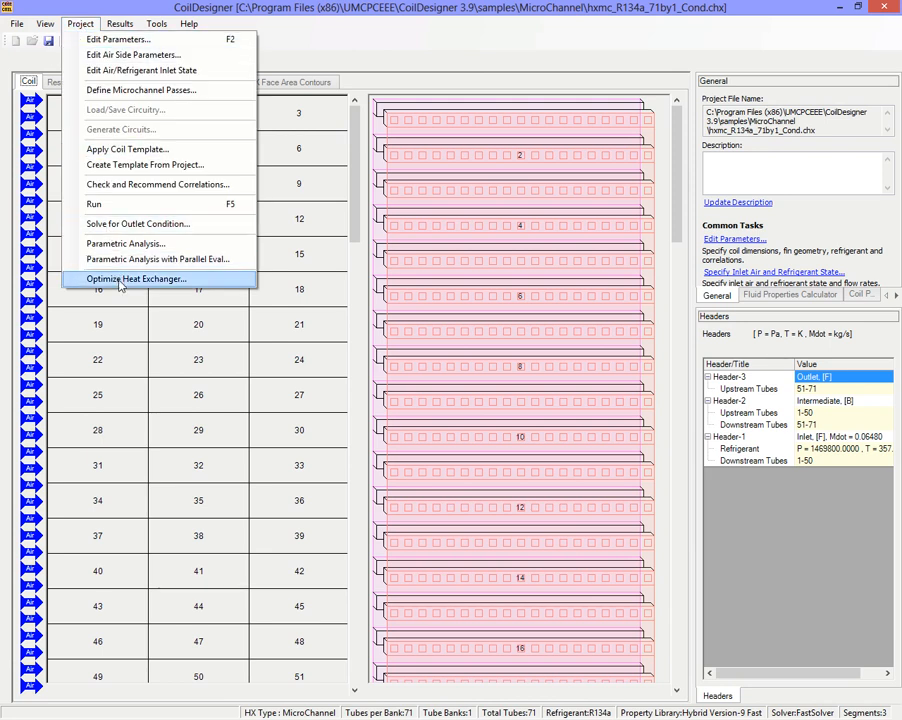
{"action": "left_click", "coordinate": [157, 258]}
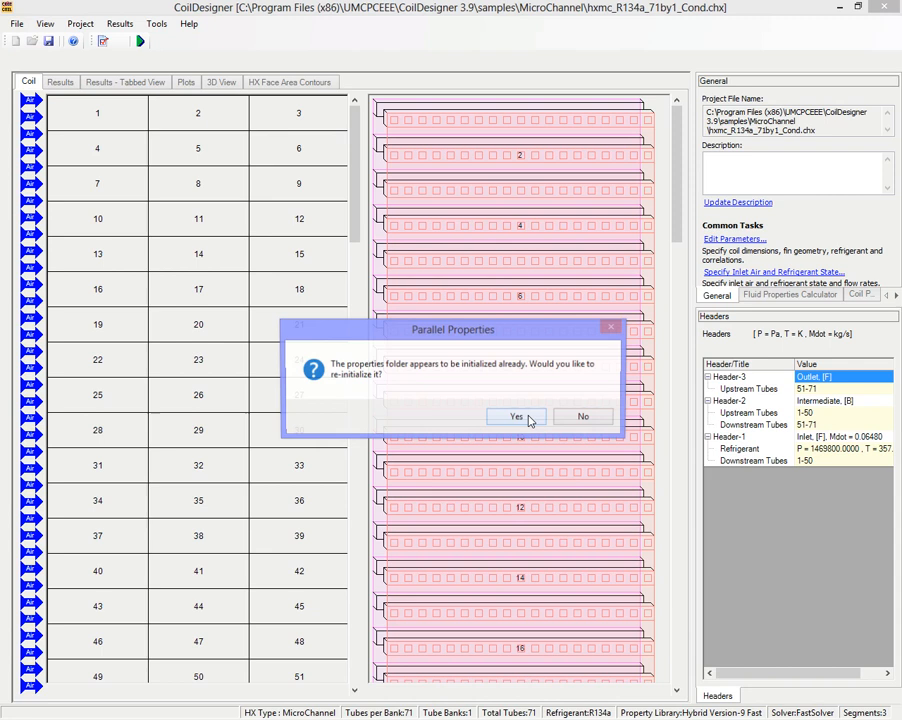
{"action": "left_click", "coordinate": [516, 416]}
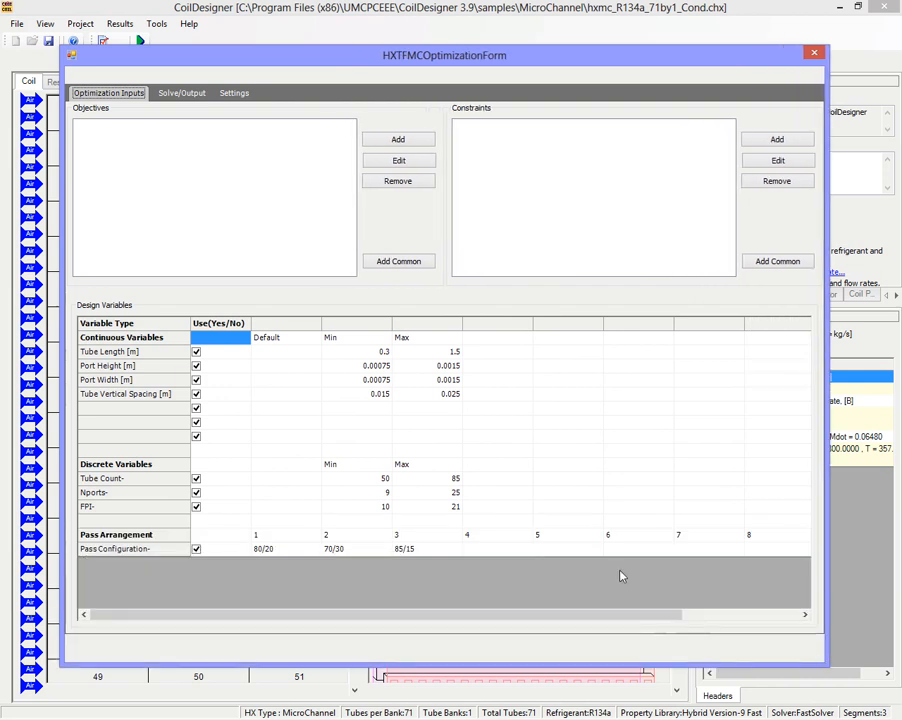
{"action": "mouse_move", "coordinate": [314, 421]}
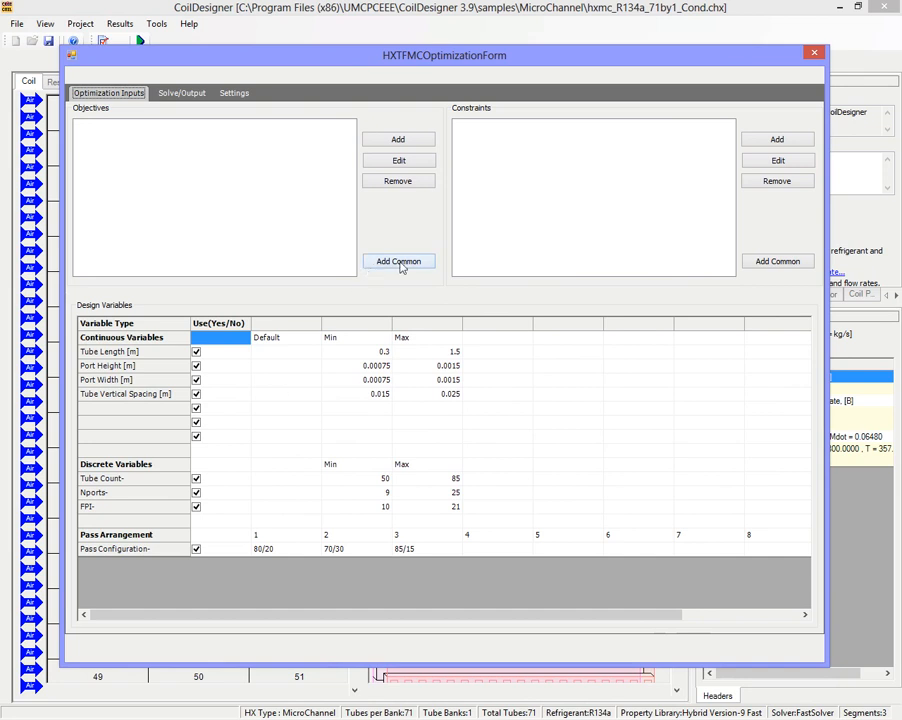
{"action": "left_click", "coordinate": [398, 261]}
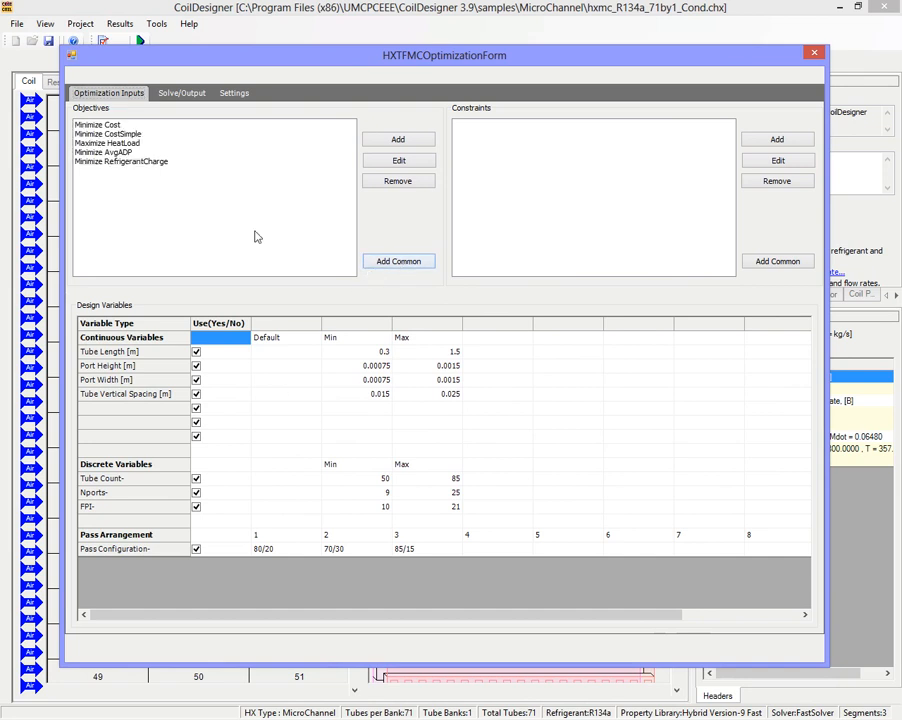
{"action": "left_click", "coordinate": [98, 124]}
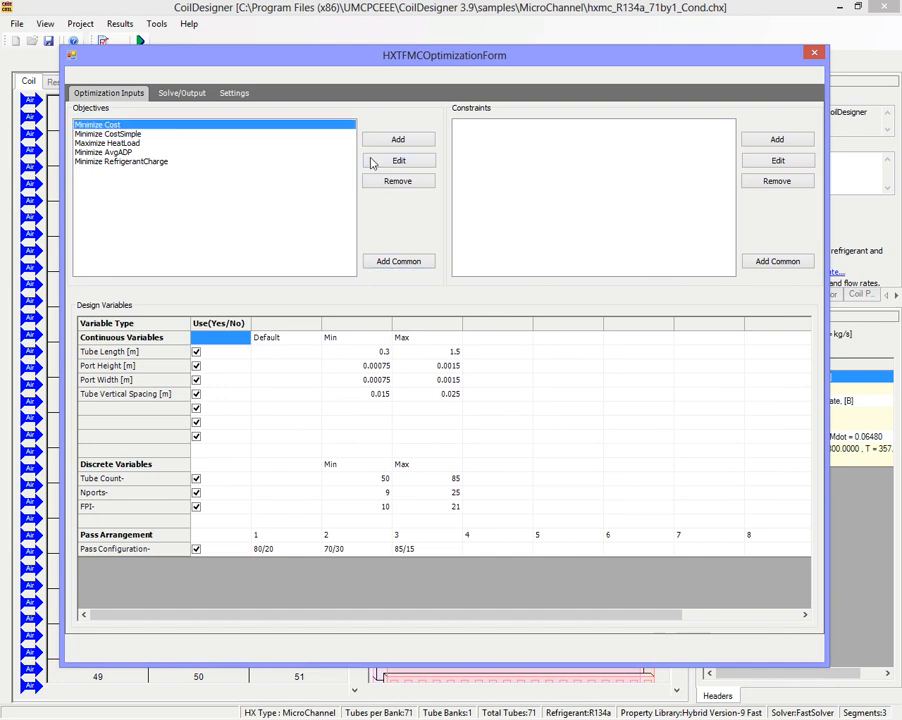
{"action": "left_click", "coordinate": [398, 181]}
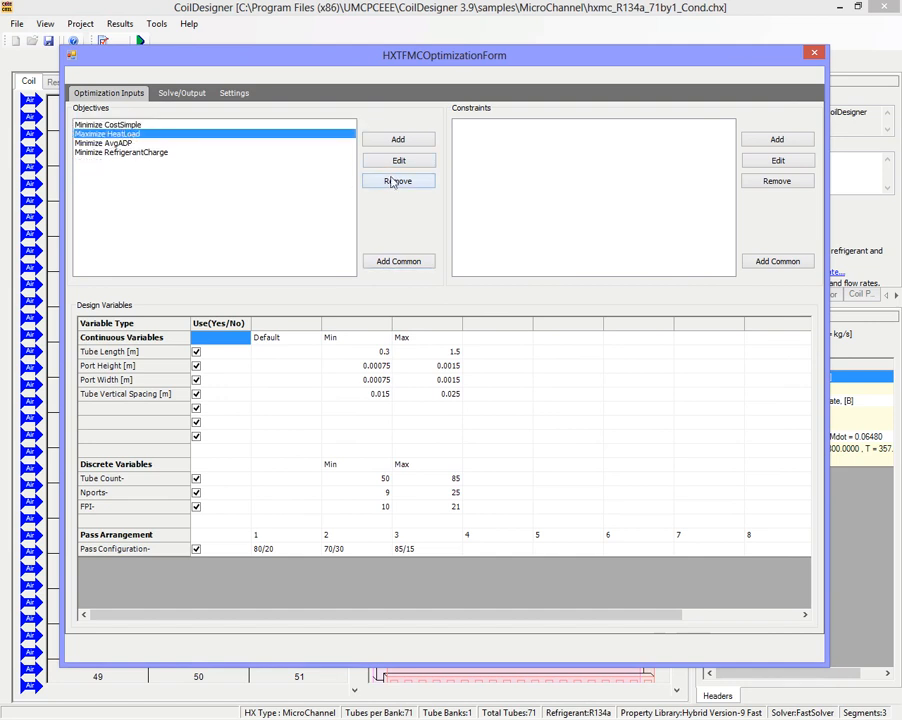
{"action": "left_click", "coordinate": [398, 181]}
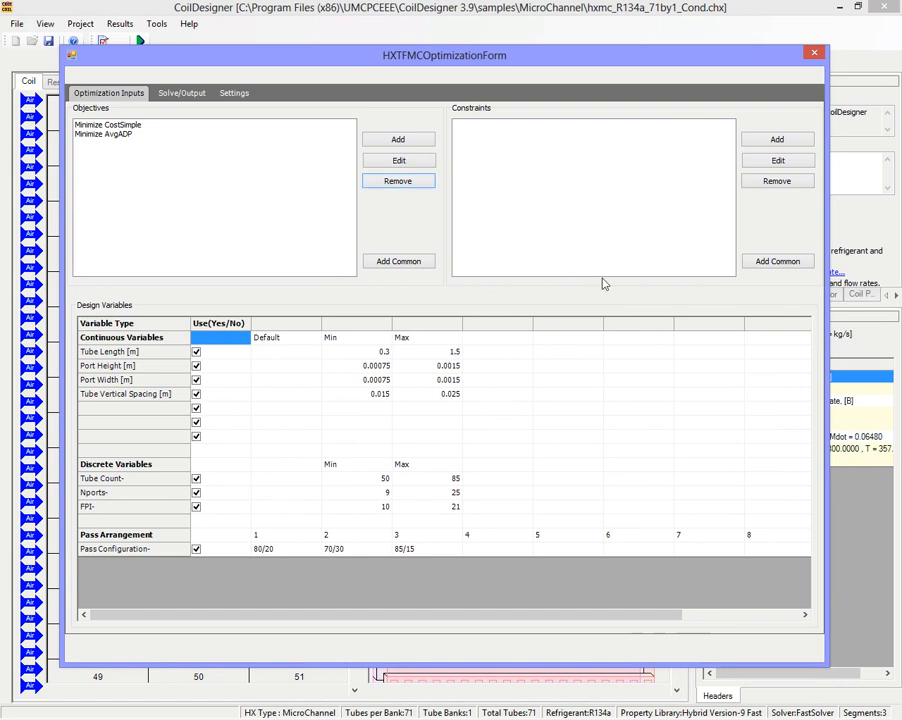
{"action": "mouse_move", "coordinate": [597, 250]}
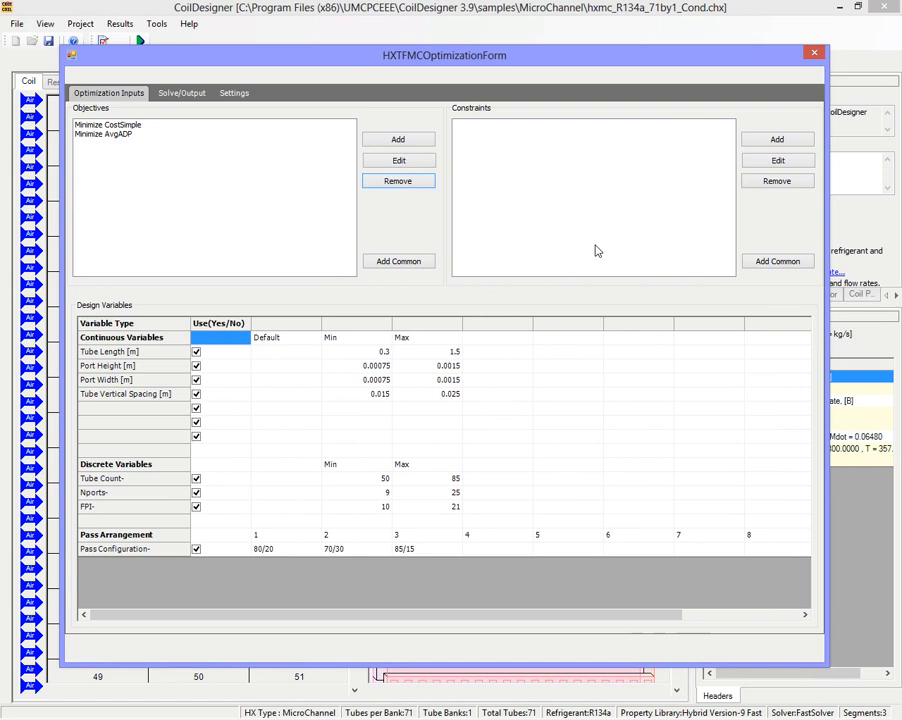
{"action": "mouse_move", "coordinate": [252, 434]}
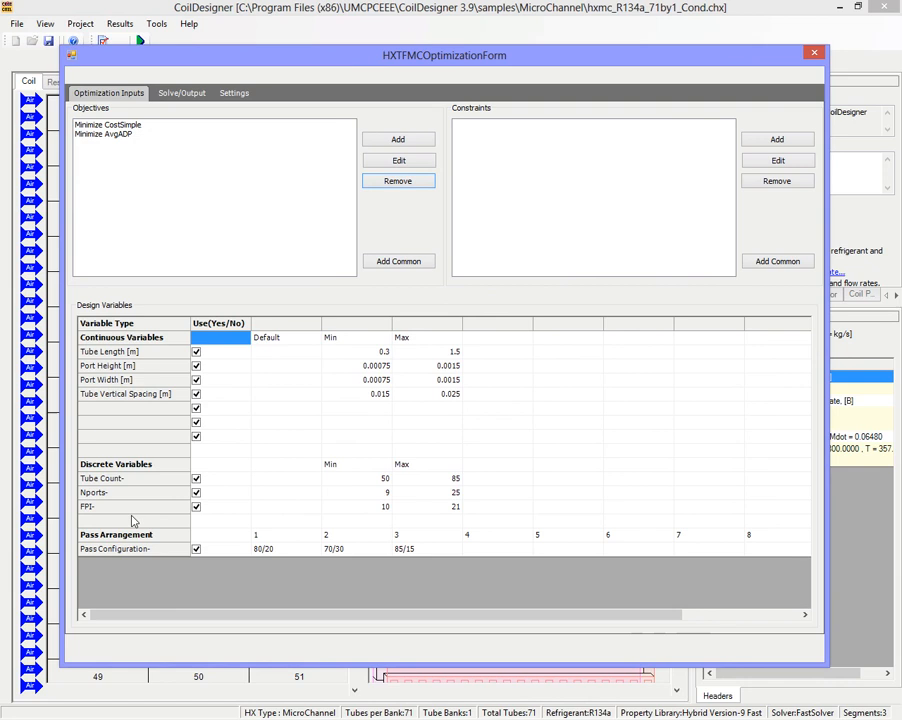
{"action": "mouse_move", "coordinate": [172, 521]}
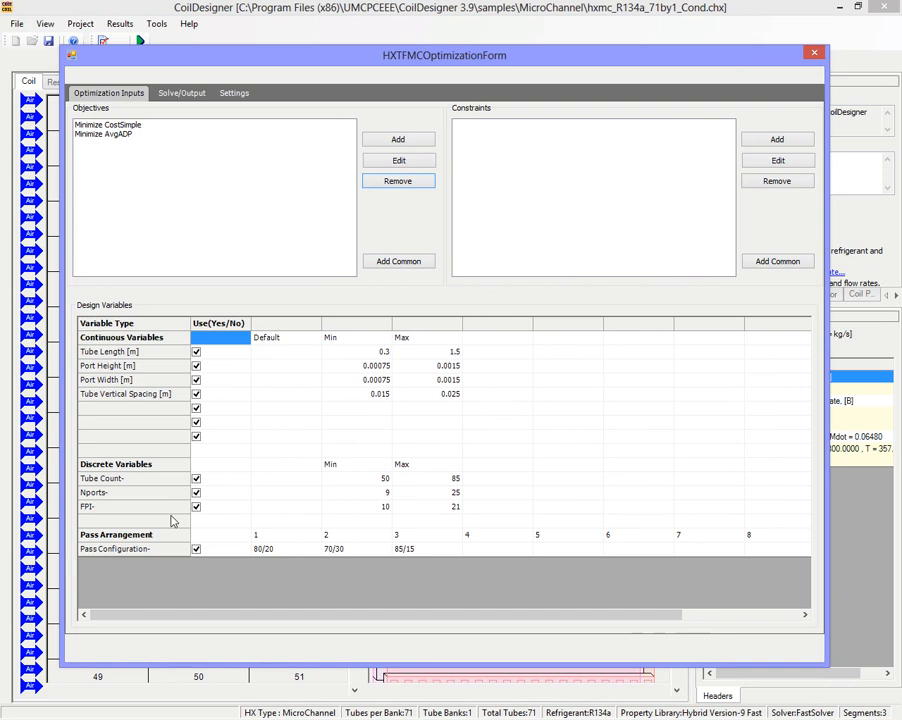
{"action": "mouse_move", "coordinate": [291, 399]}
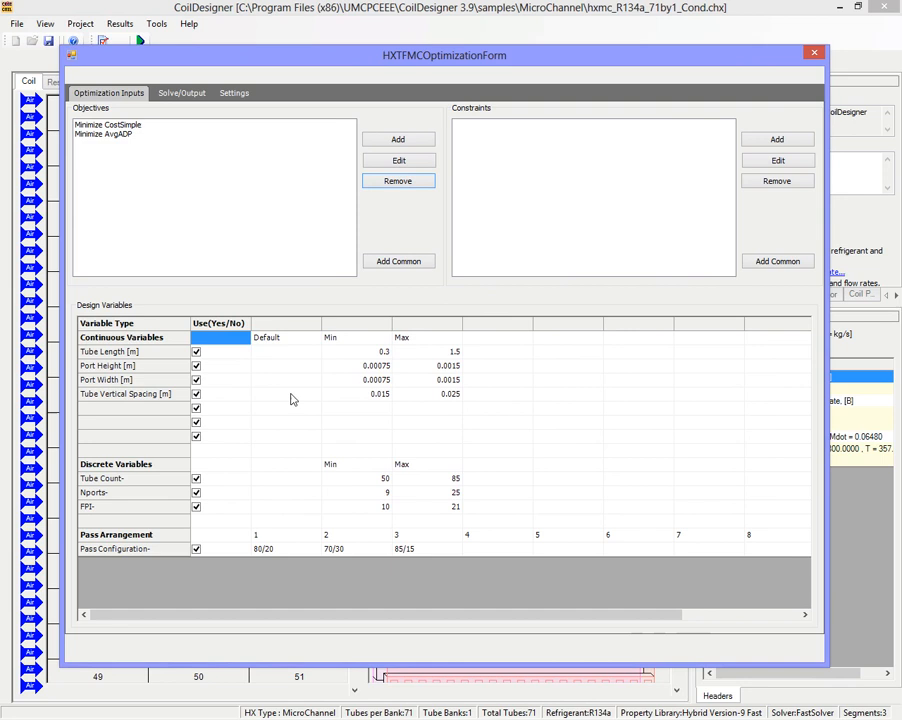
{"action": "mouse_move", "coordinate": [313, 290]}
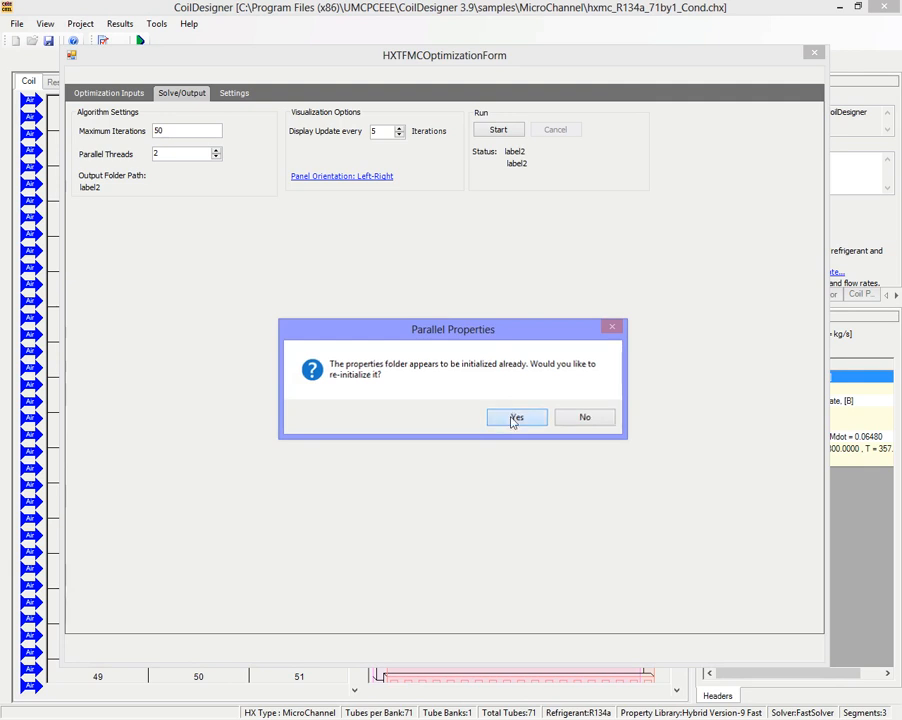
Confirm the Parallel Properties prompt and set Maximum Iterations to 100.
{"action": "left_click", "coordinate": [516, 417]}
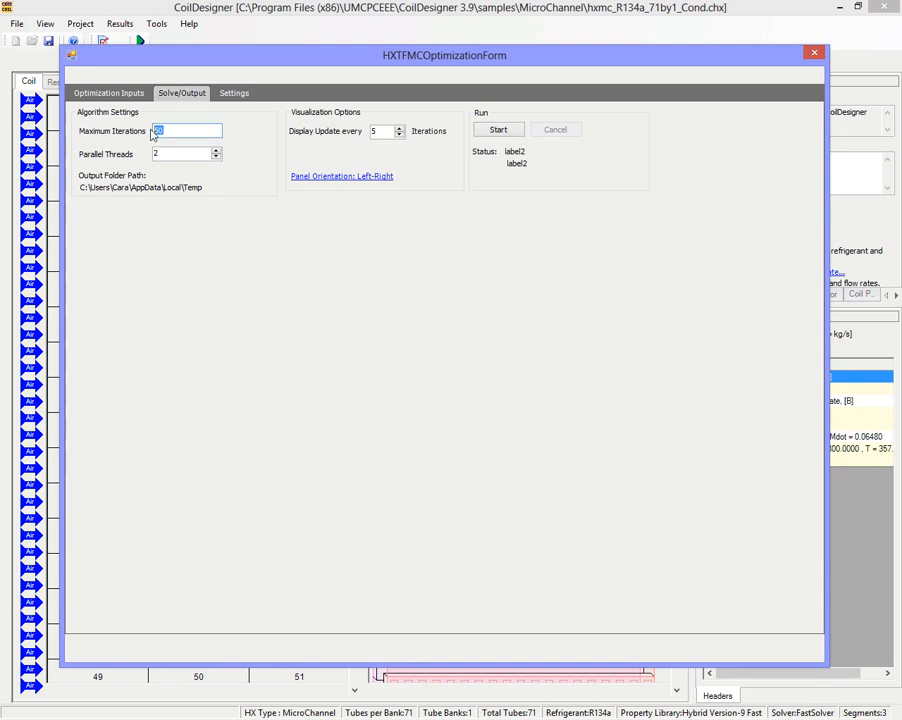
{"action": "type", "text": "100"}
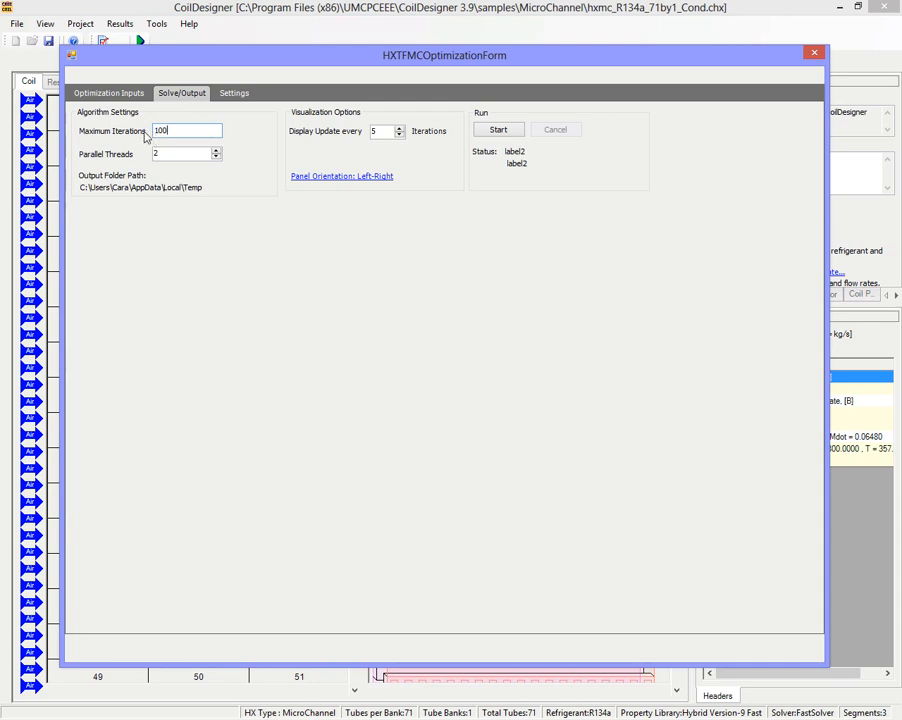
{"action": "mouse_move", "coordinate": [186, 144]}
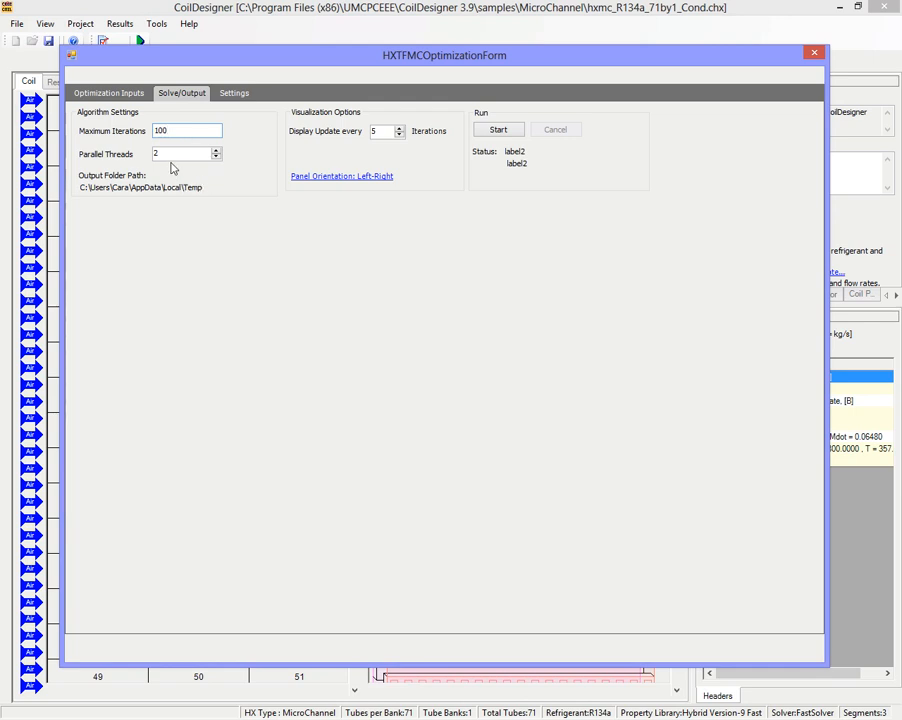
{"action": "mouse_move", "coordinate": [336, 148]}
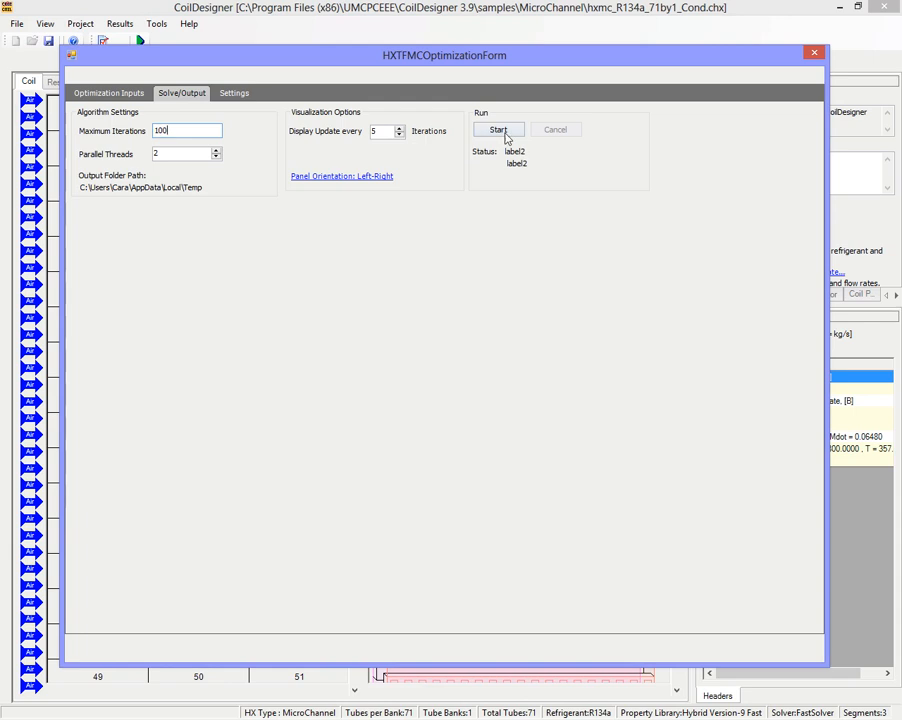
Start the GA optimization and watch cost versus air pressure drop points plot.
{"action": "left_click", "coordinate": [498, 130]}
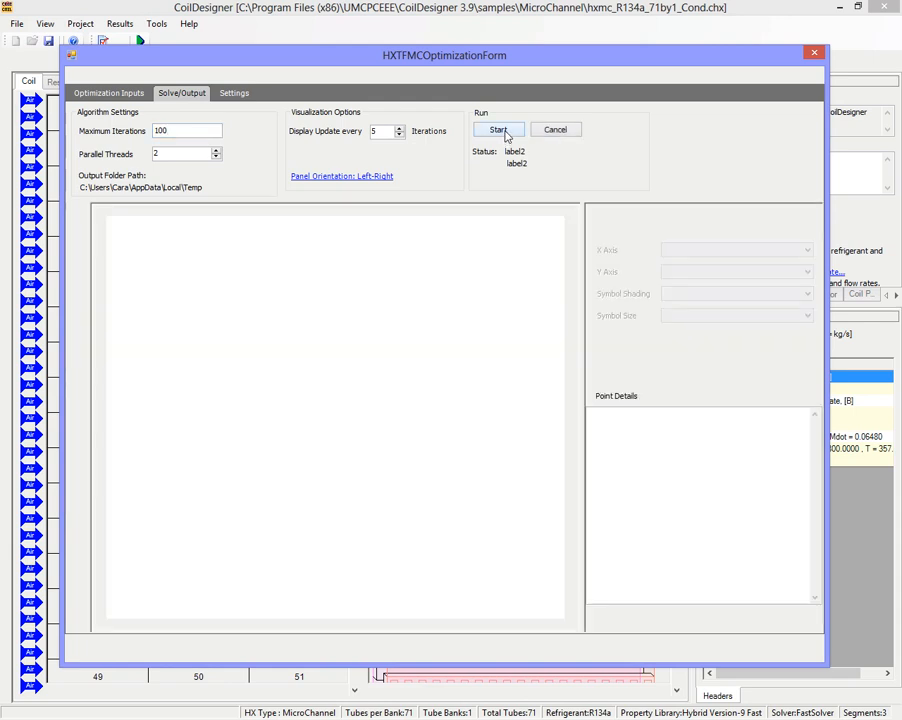
{"action": "left_click", "coordinate": [498, 129]}
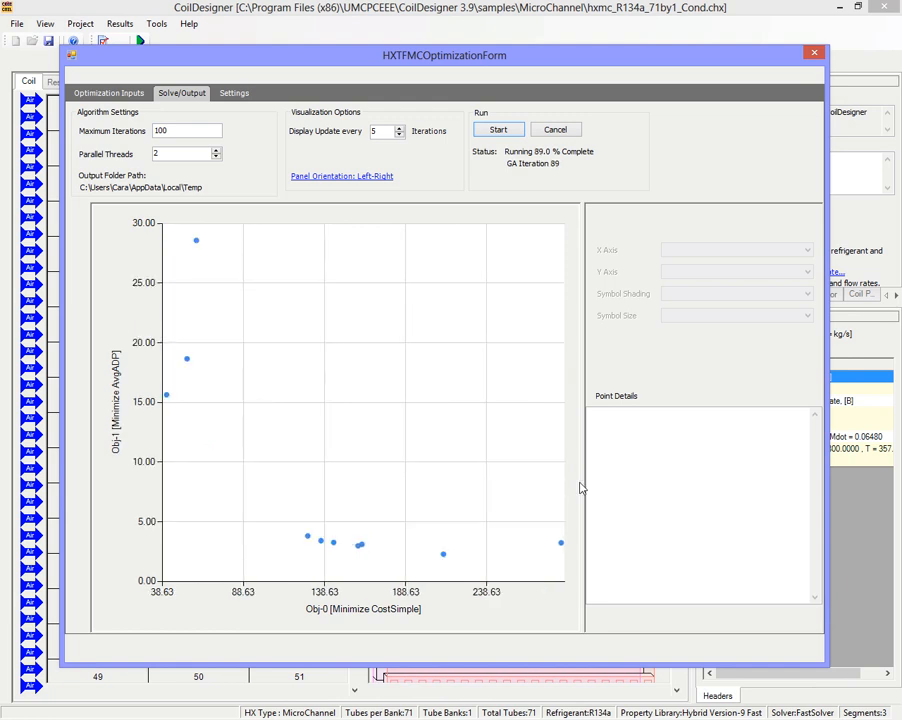
{"action": "mouse_move", "coordinate": [609, 381]}
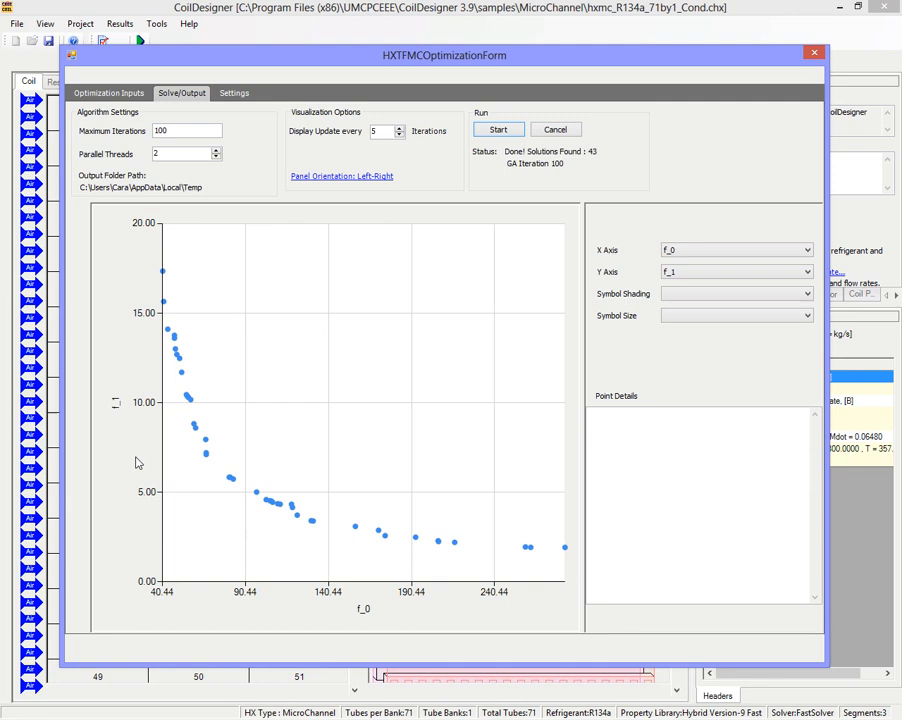
{"action": "mouse_move", "coordinate": [231, 488]}
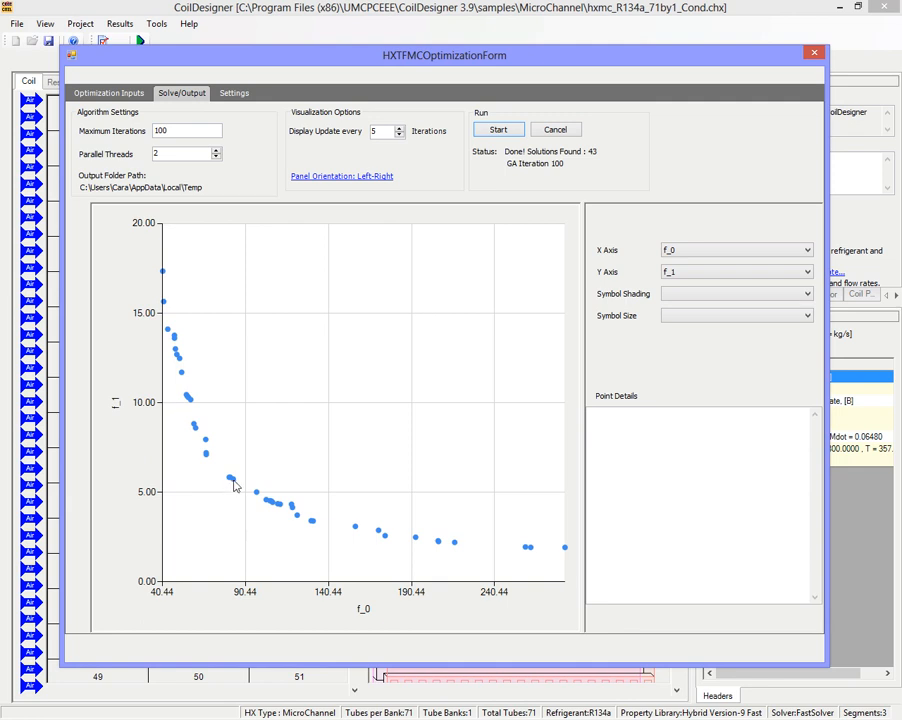
Select the Pareto dot with cost 82.948 and pressure drop 5.740 to view its details.
{"action": "left_click", "coordinate": [229, 478]}
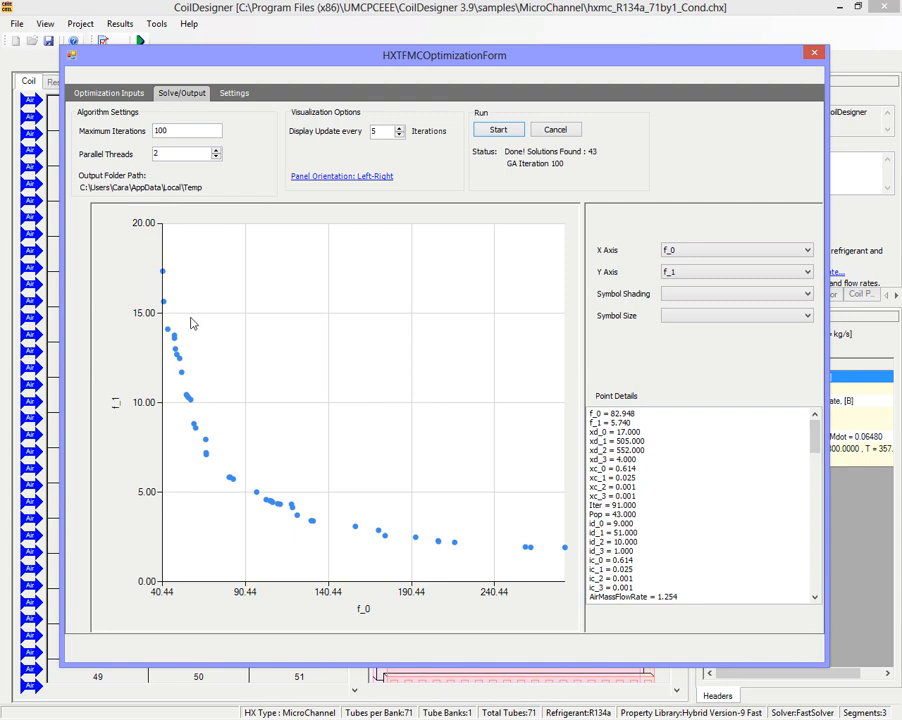
{"action": "mouse_move", "coordinate": [244, 366]}
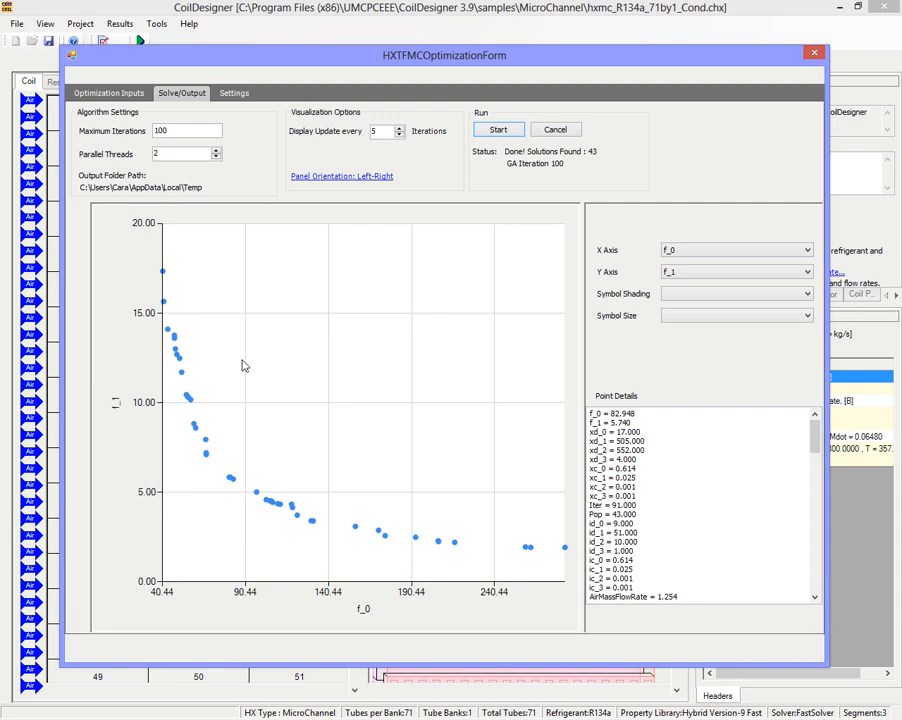
{"action": "mouse_move", "coordinate": [305, 399]}
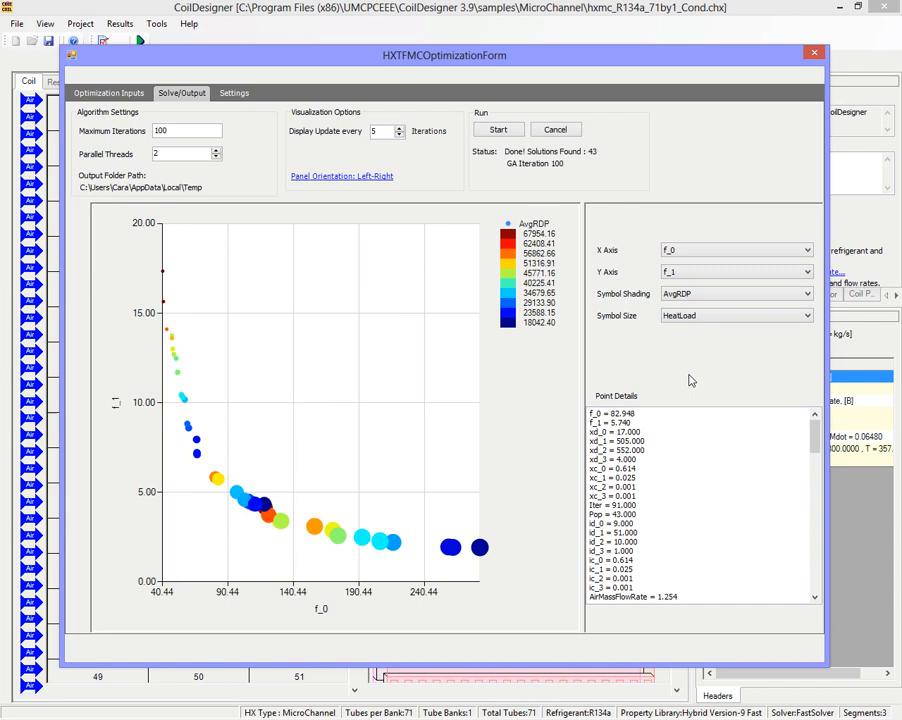
{"action": "mouse_move", "coordinate": [415, 380]}
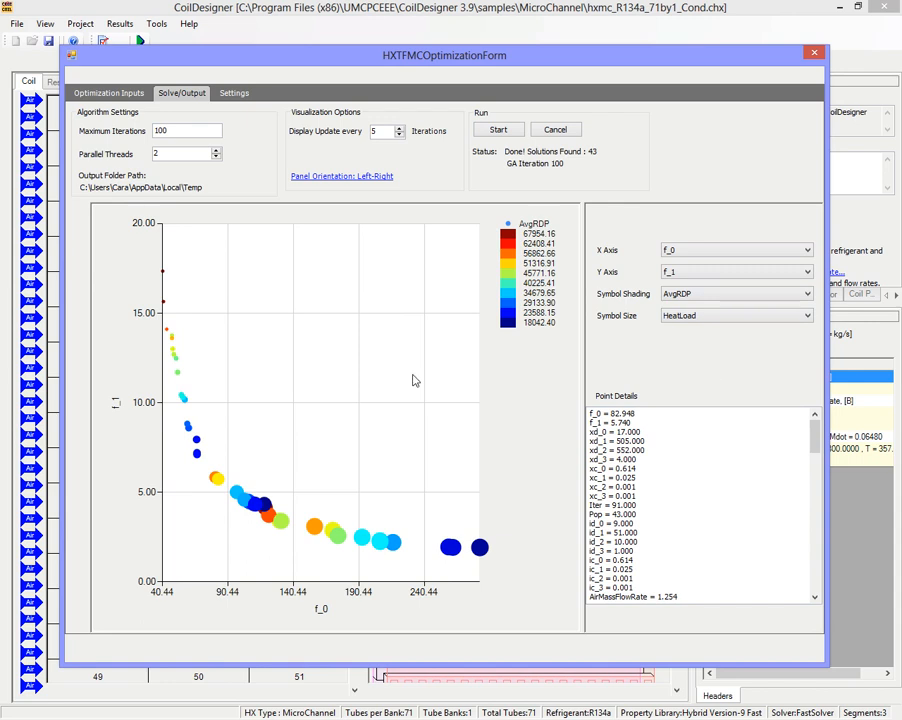